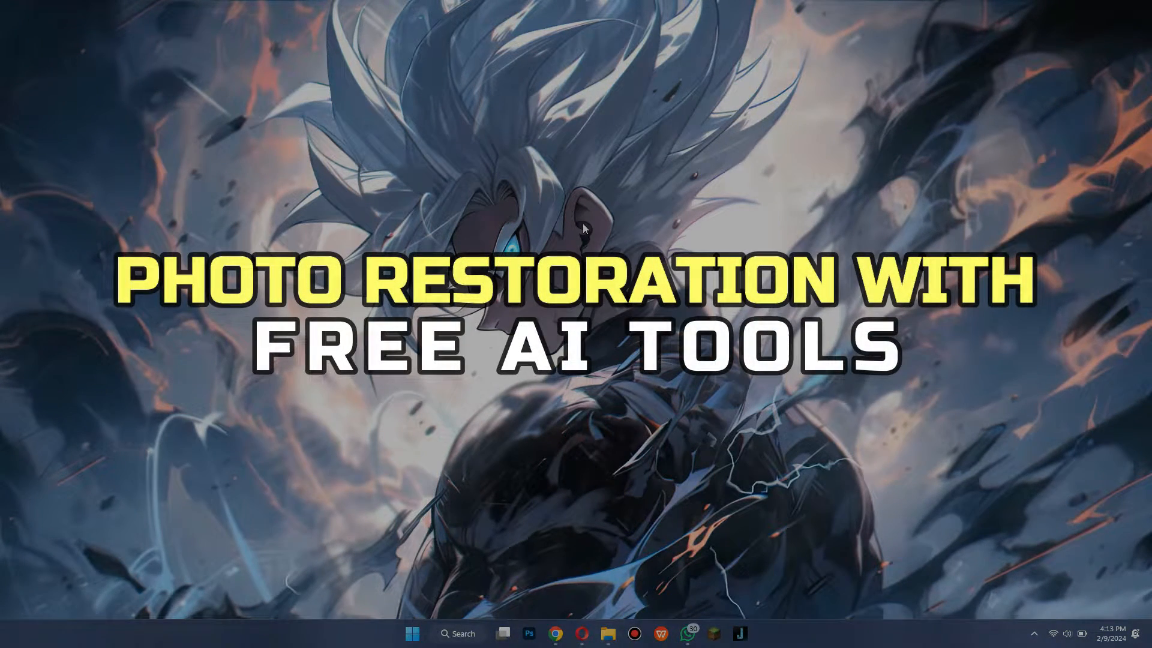
mouse_move(608, 380)
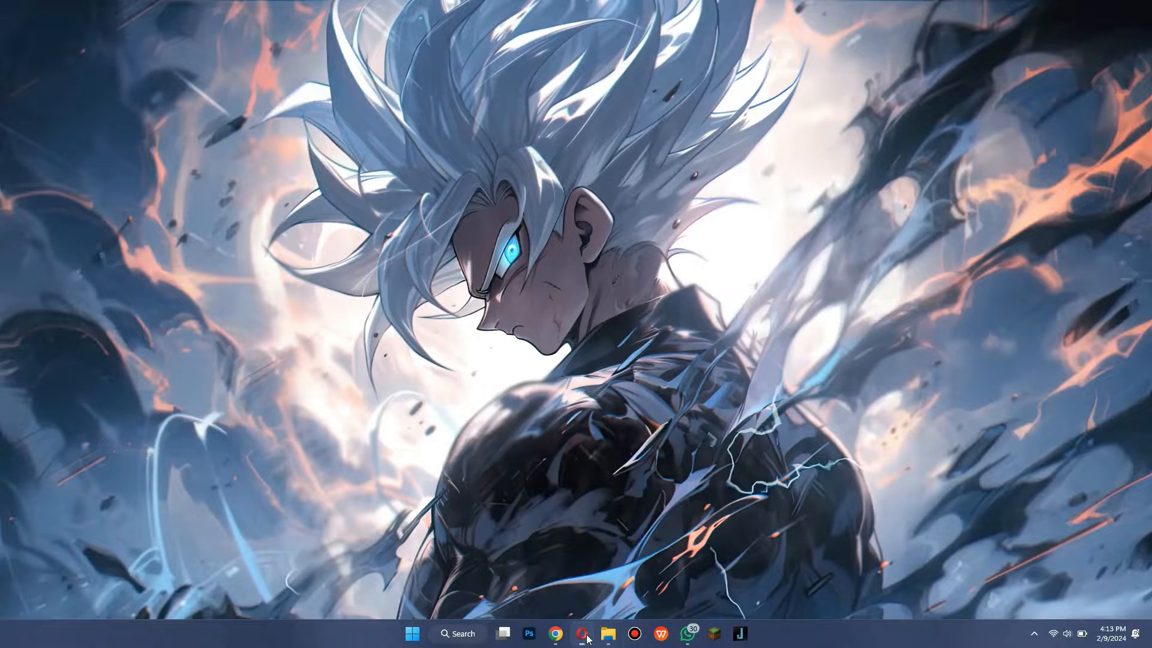
Open Let's Enhance in the browser and sign in with a Google account
click(581, 633)
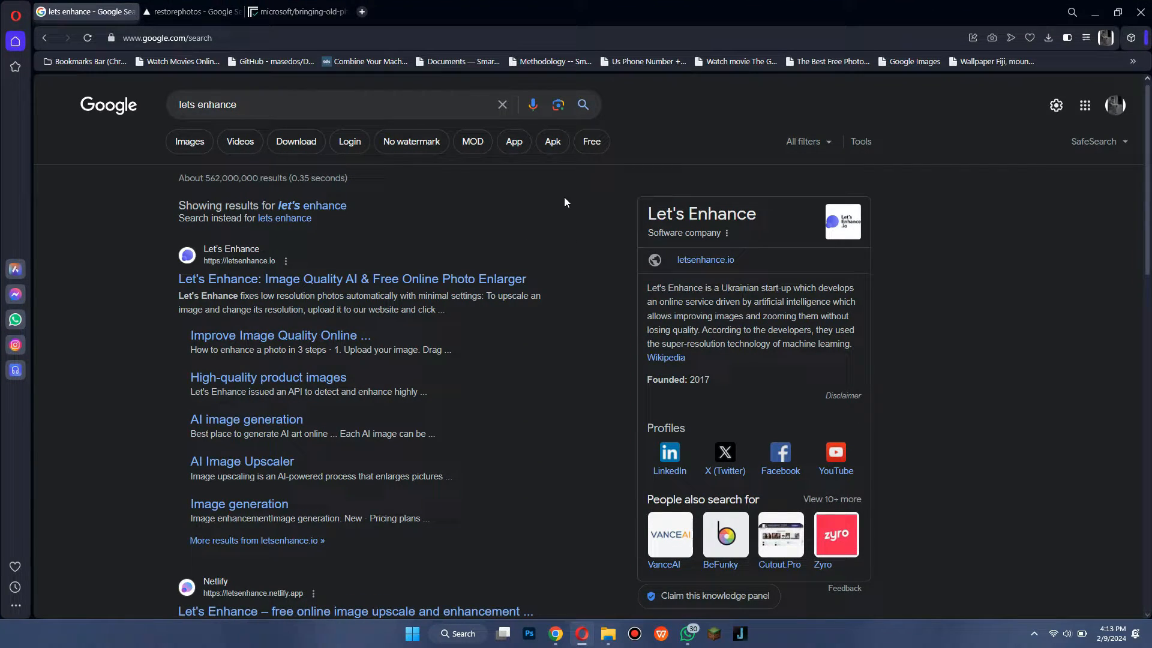
mouse_move(248, 279)
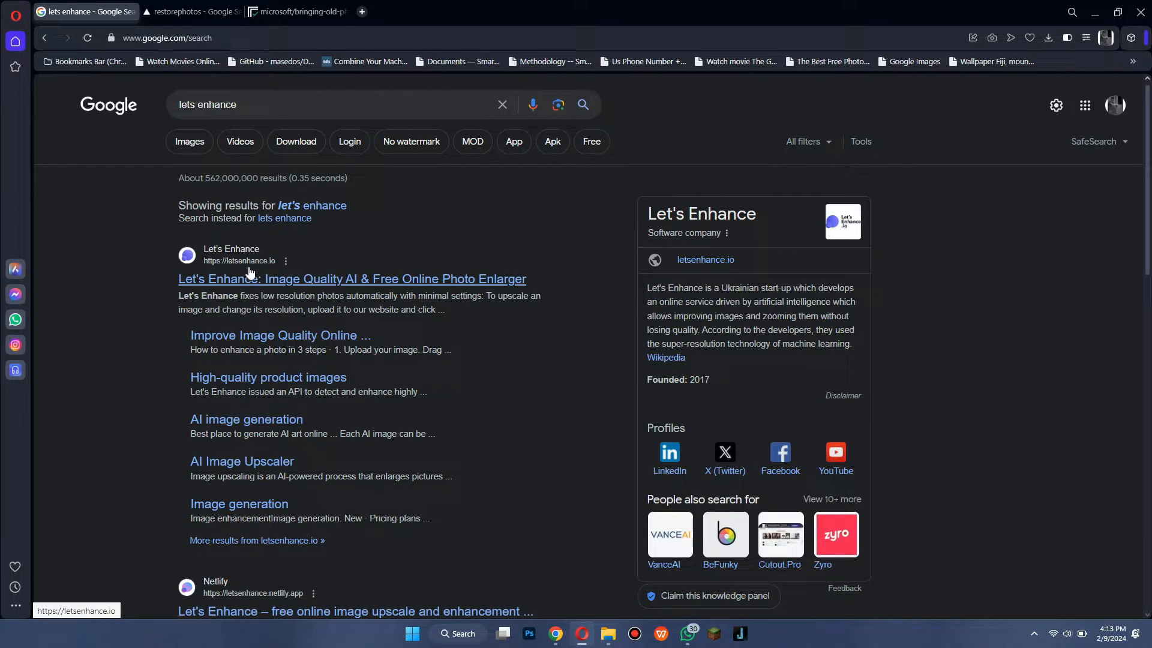
click(351, 278)
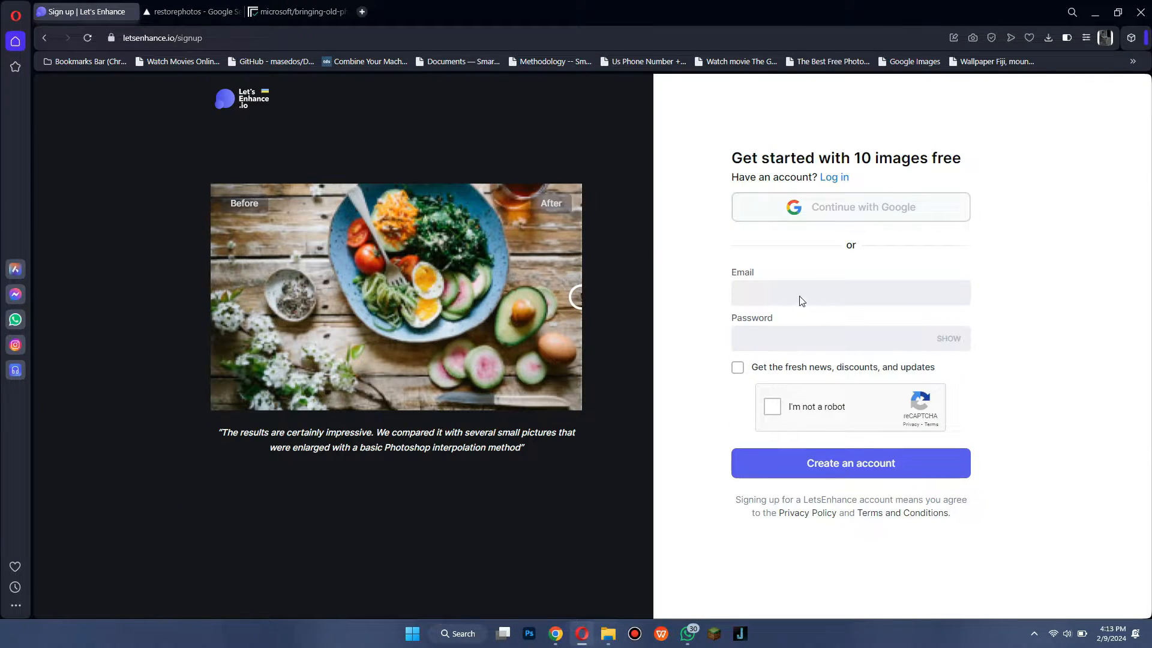
click(850, 206)
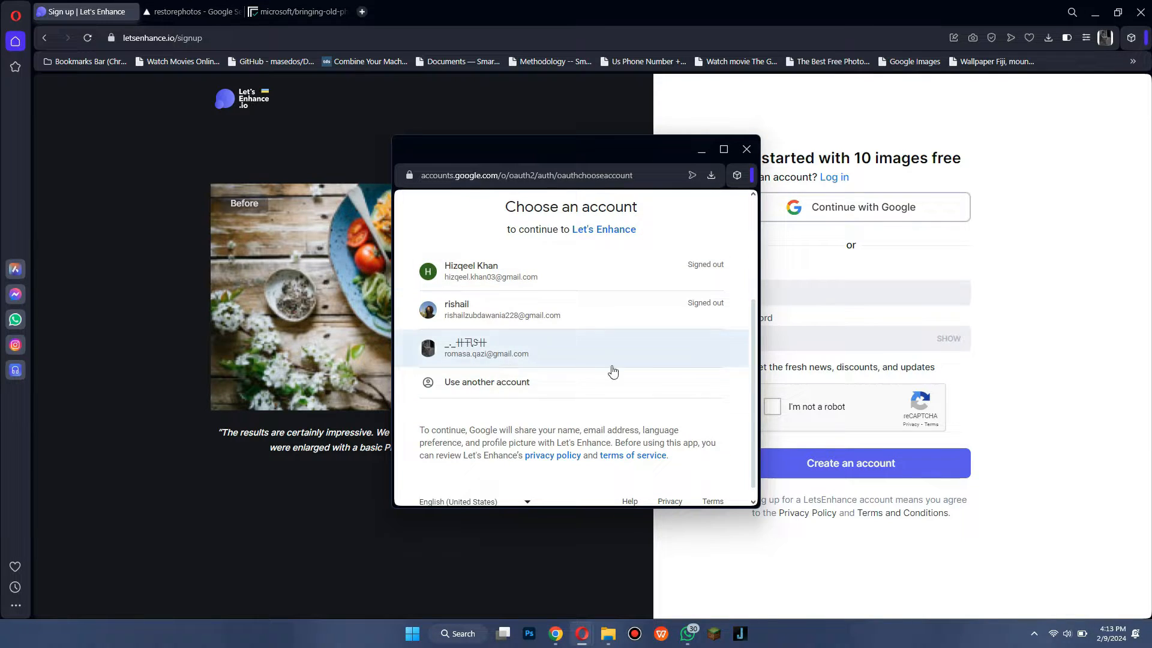
click(485, 348)
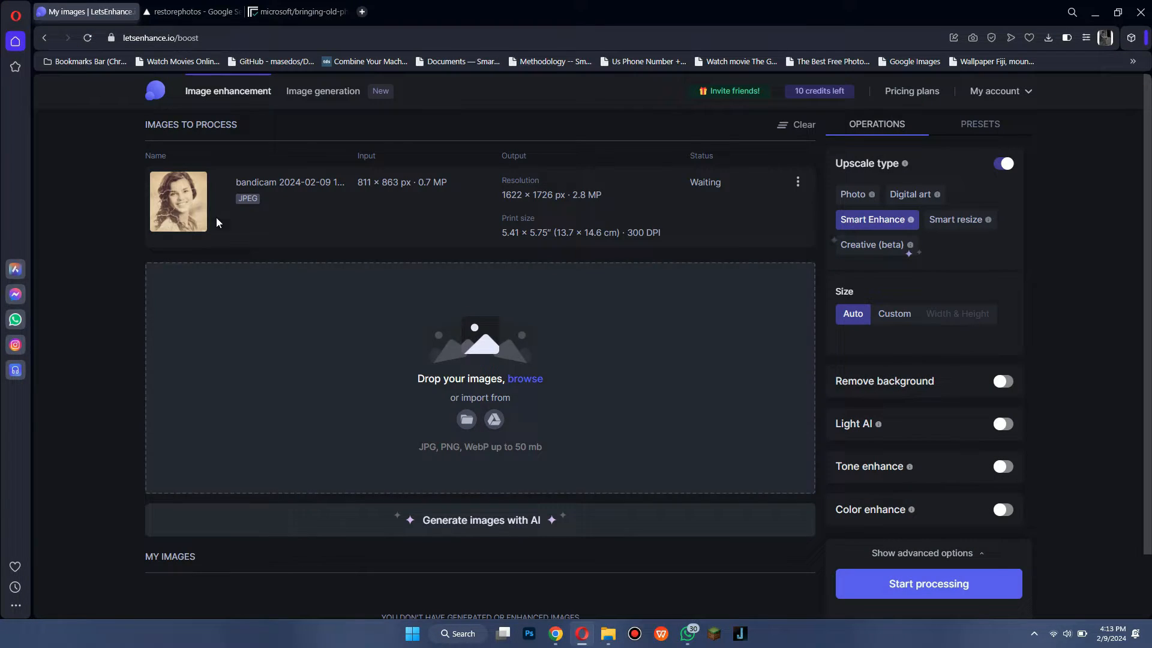
Enable Light AI at 40% intensity, process and download the enhanced portrait
click(1001, 423)
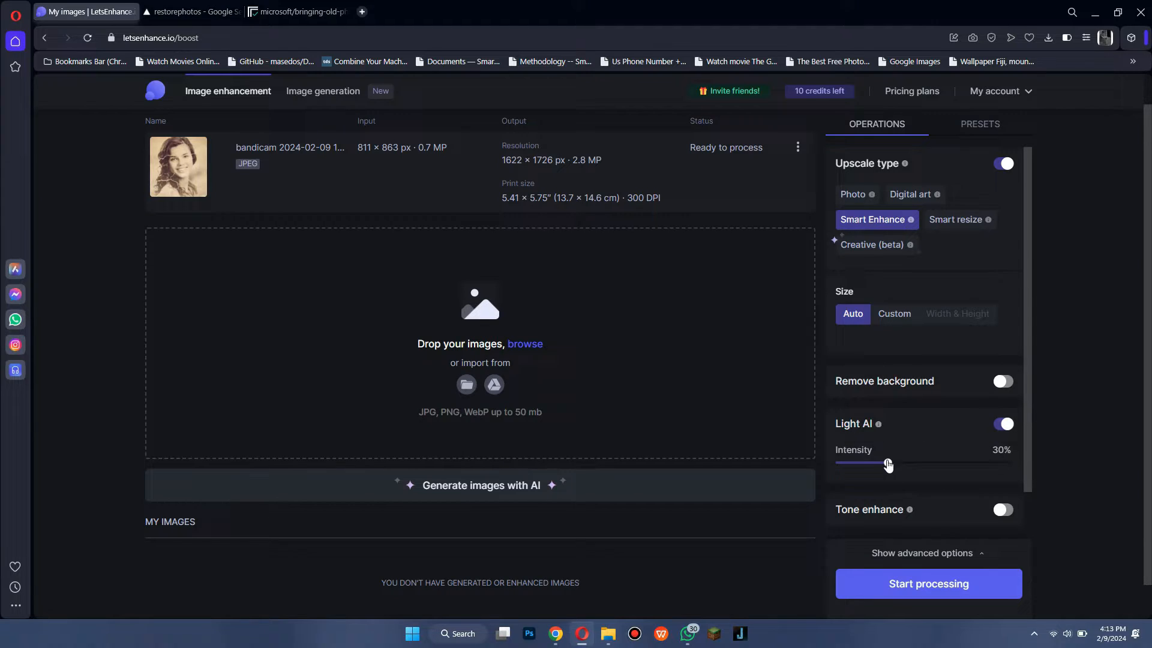
click(928, 583)
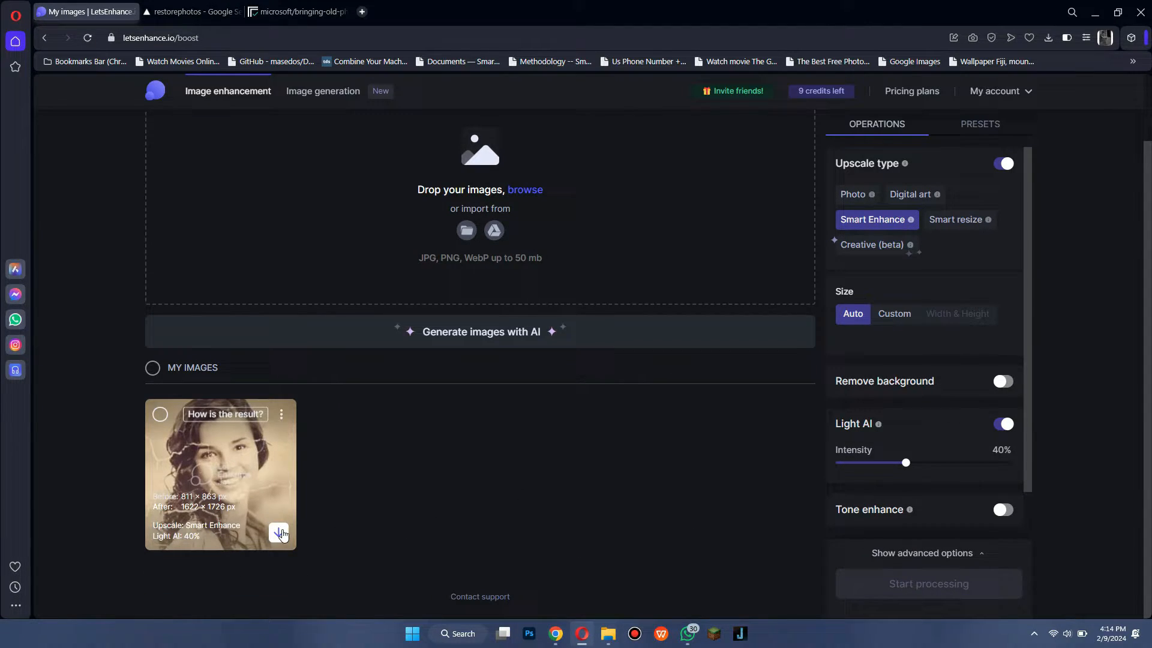
click(281, 533)
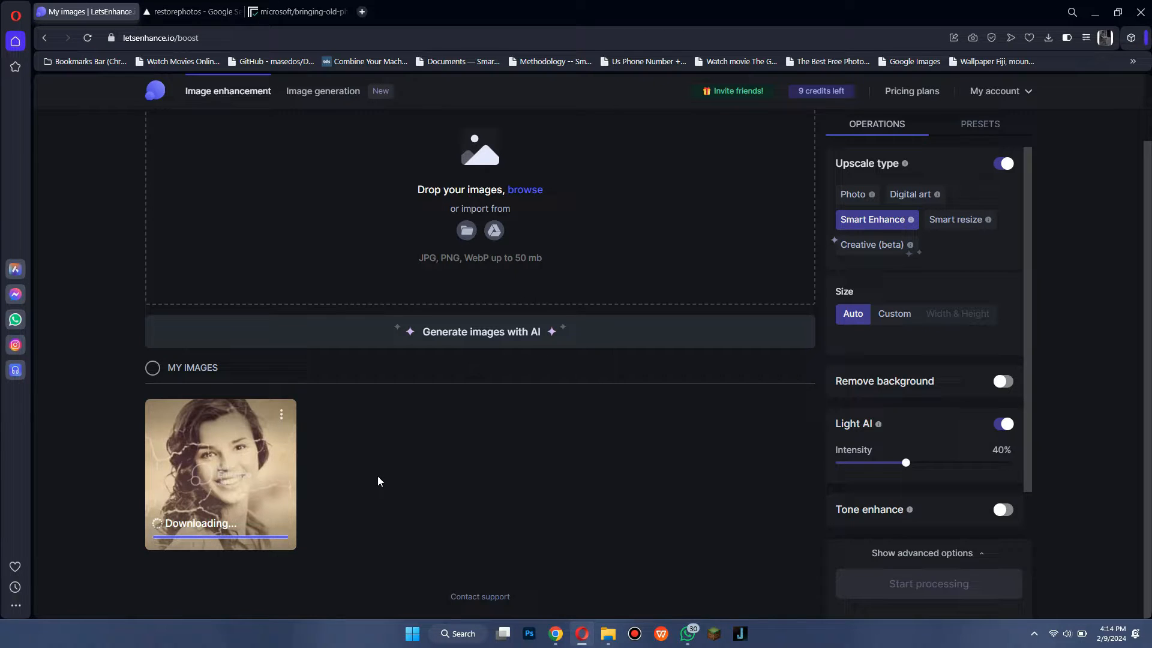
click(190, 11)
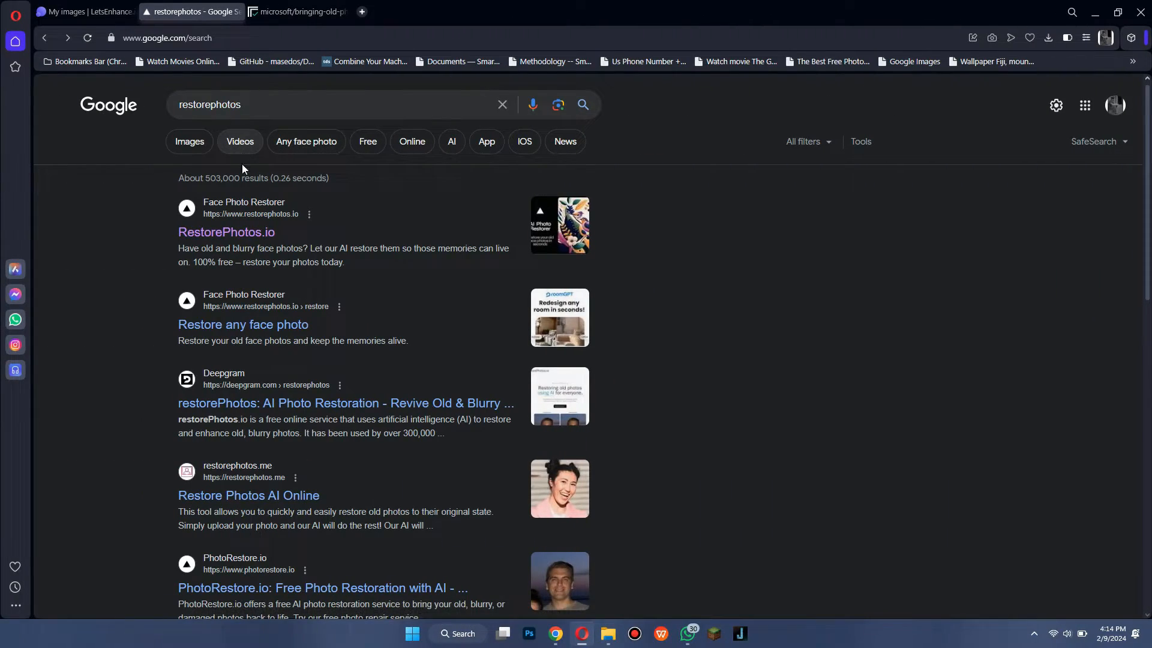
Open RestorePhotos.io's restoration page and sign in with Google
click(226, 231)
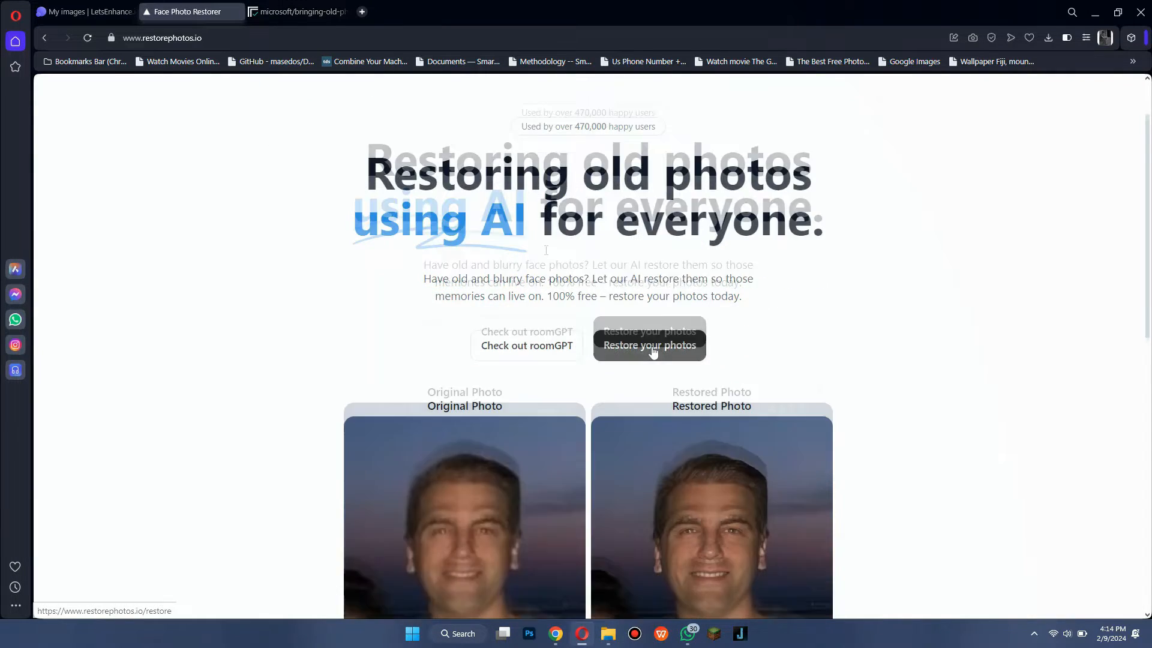
click(648, 346)
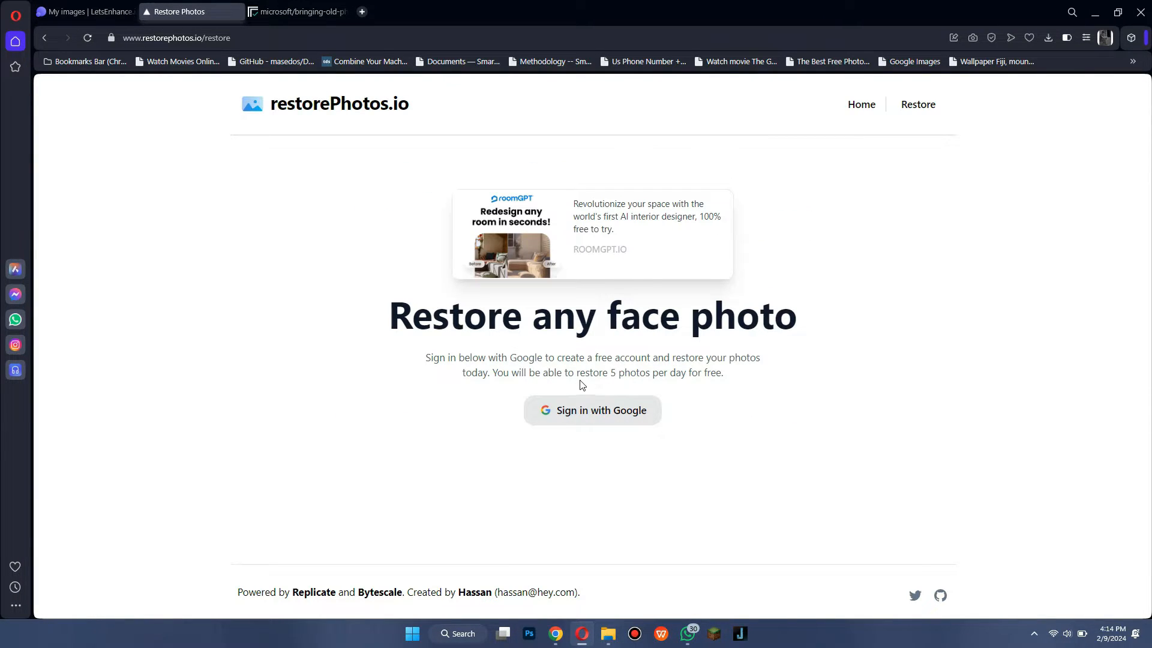
click(592, 410)
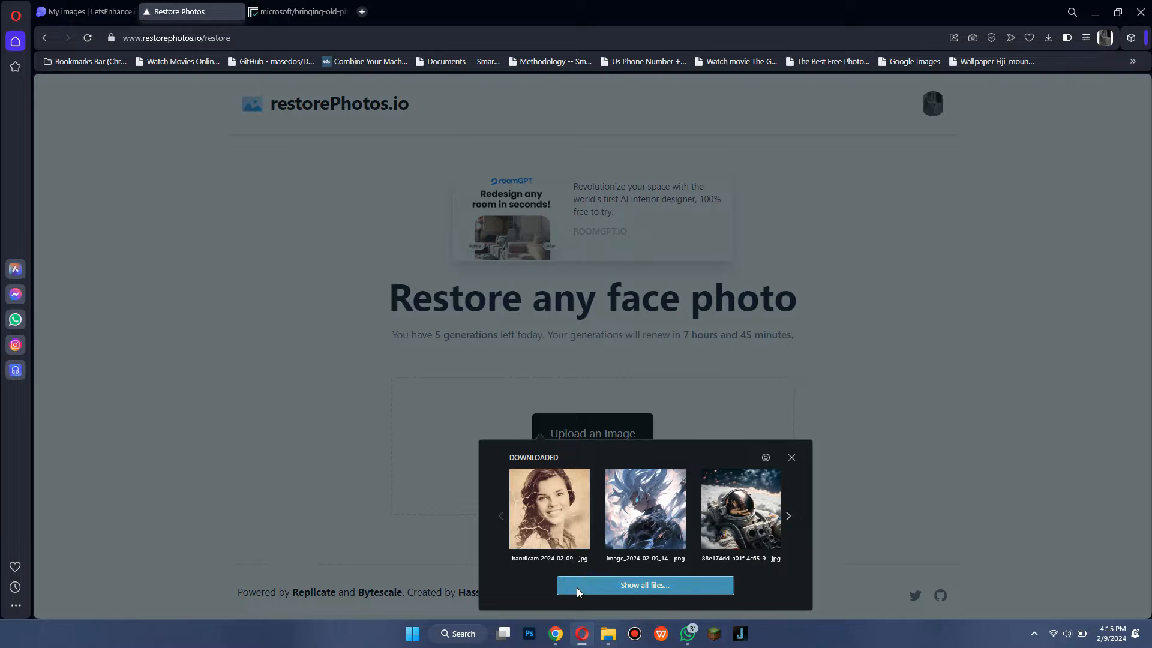
Upload the enhanced portrait and download the face-restored photo
click(644, 585)
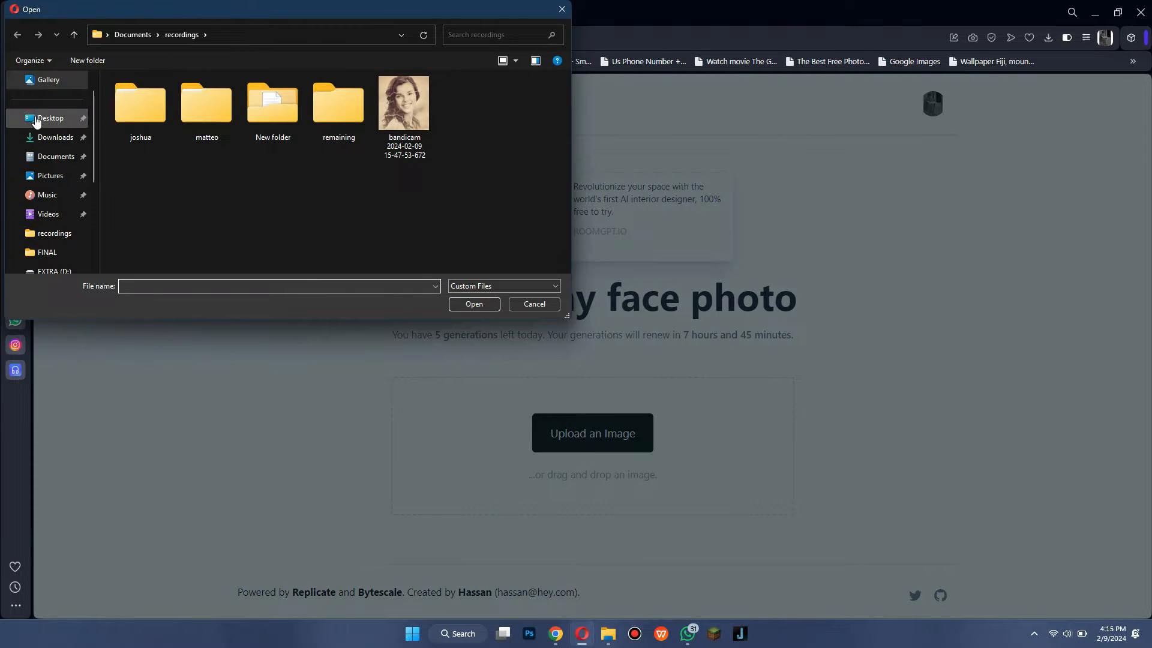
click(56, 137)
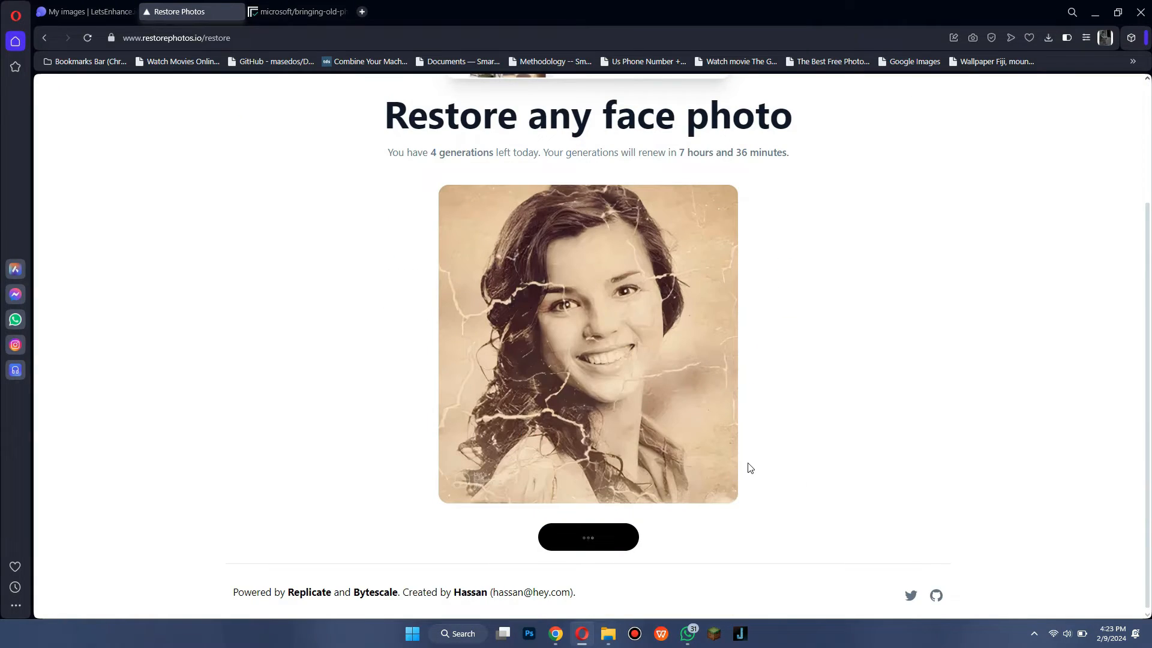
click(642, 572)
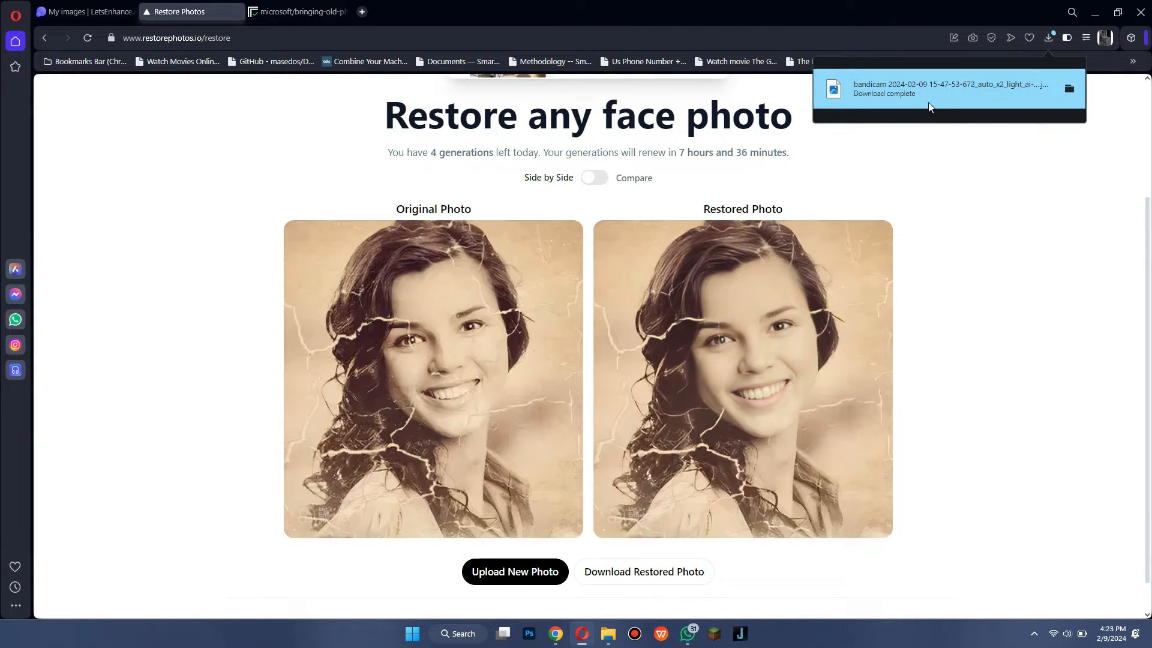
click(297, 11)
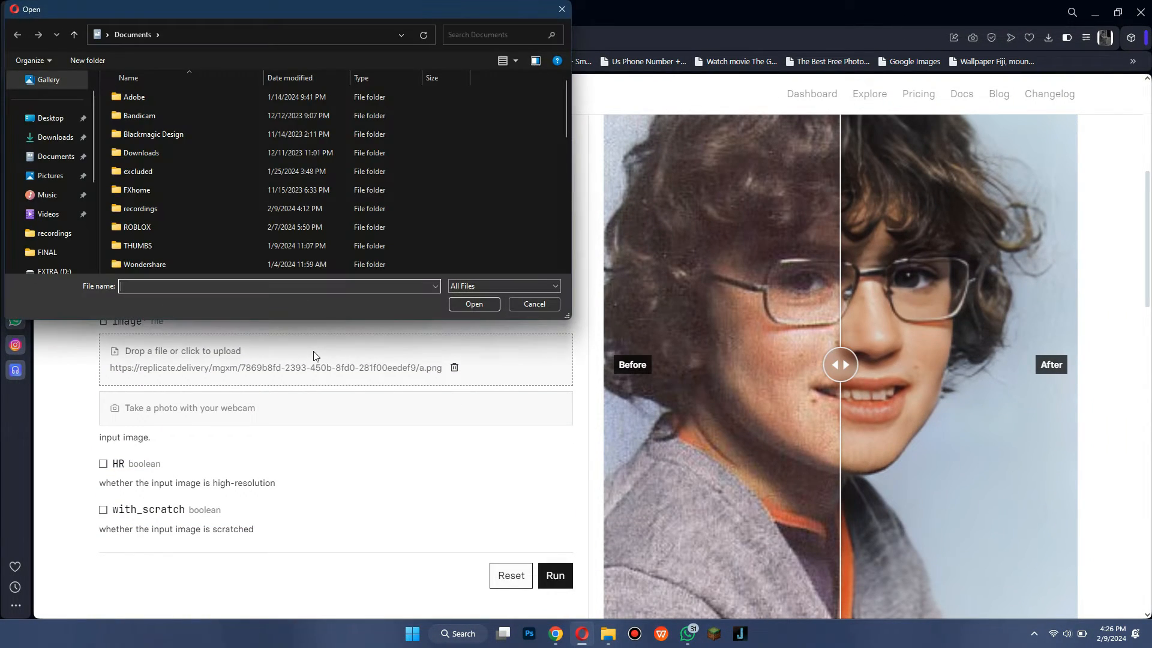
mouse_move(53, 137)
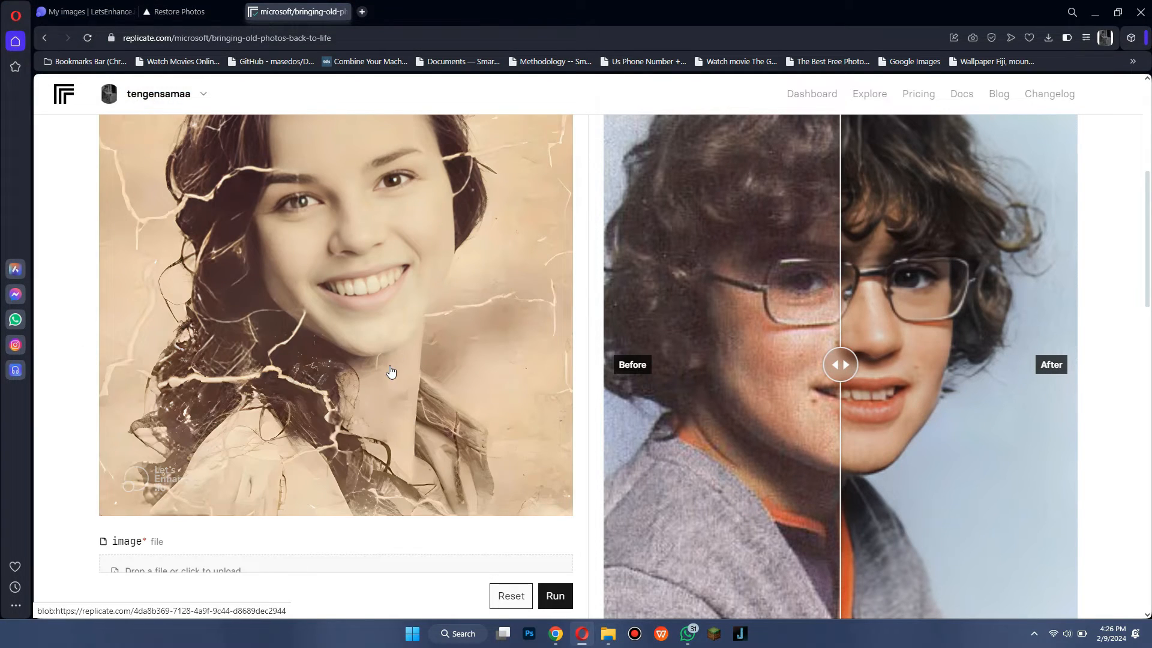
Mark the uploaded portrait as scratched with the with_scratch checkbox
scroll(down, 3)
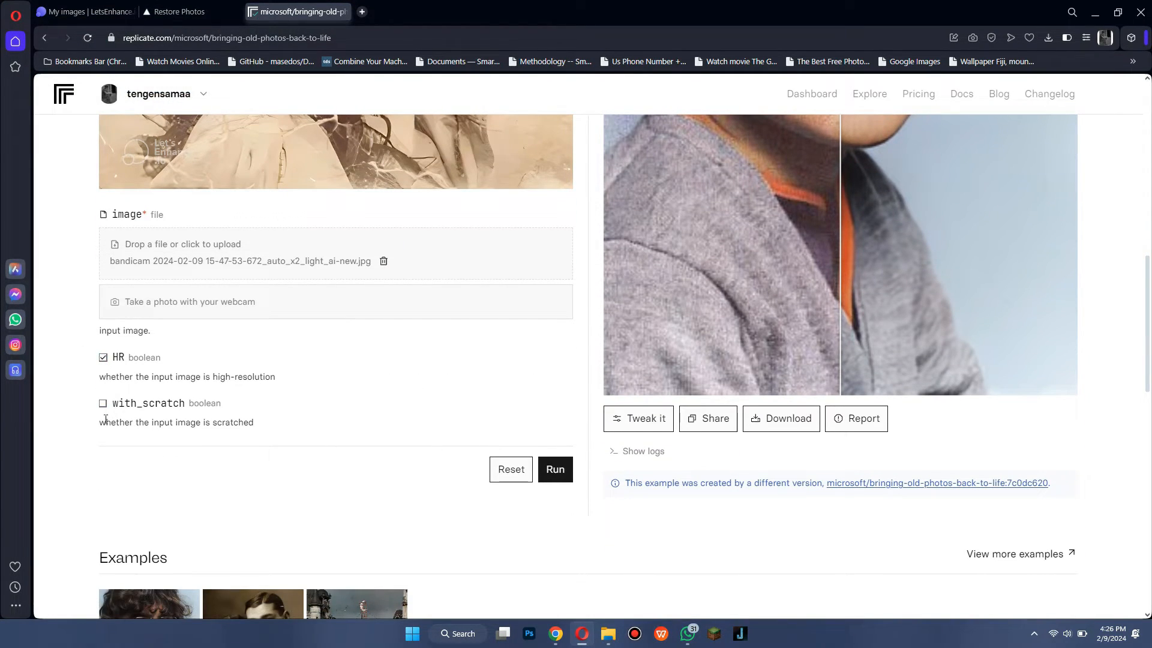
click(102, 403)
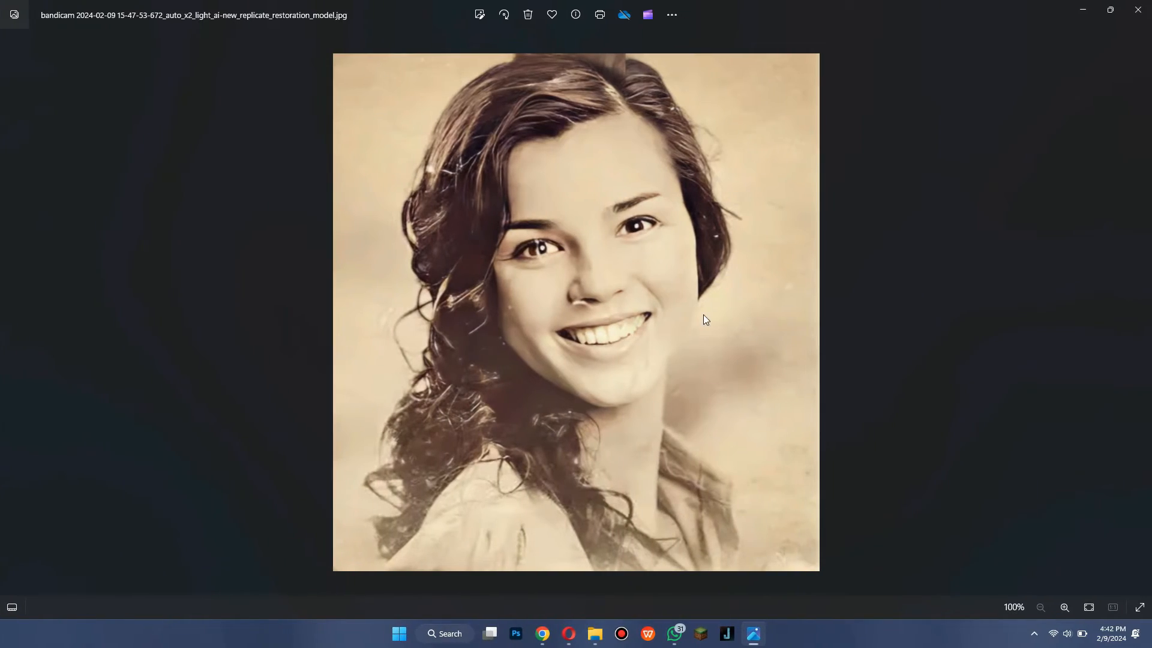
mouse_move(588, 238)
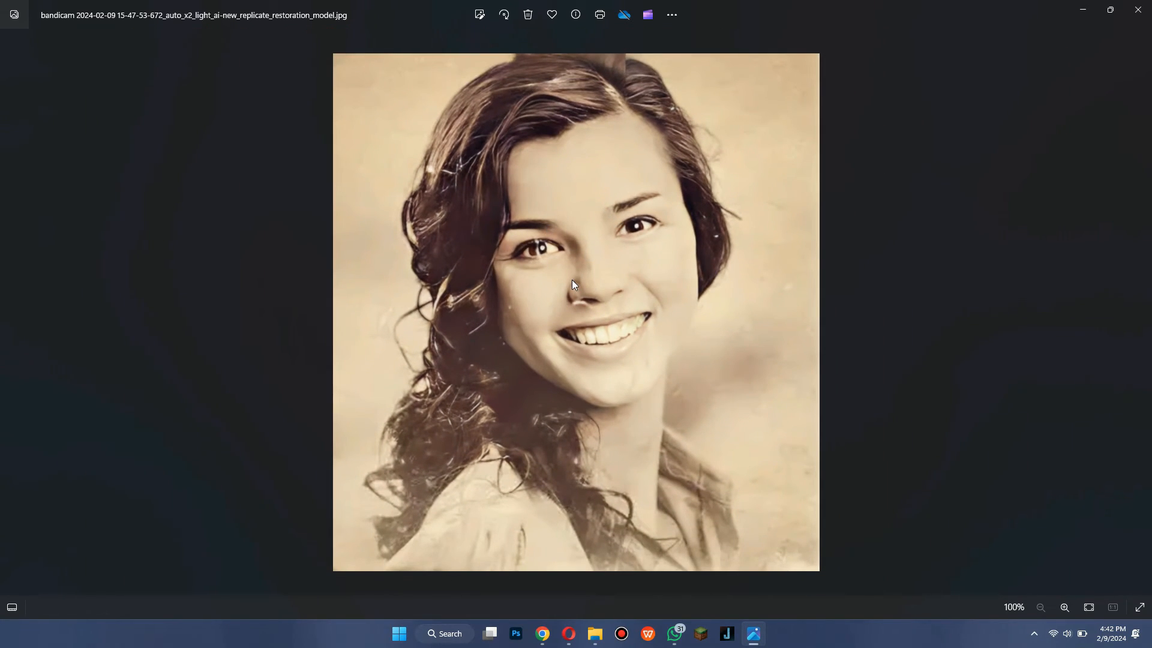
mouse_move(713, 344)
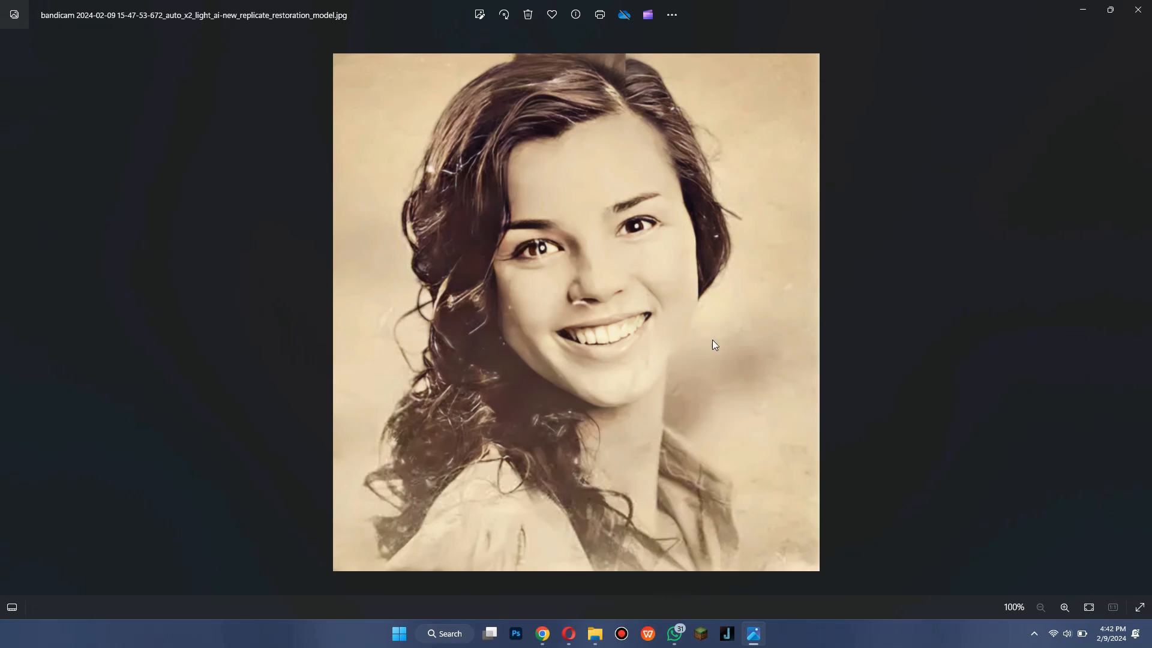
mouse_move(922, 355)
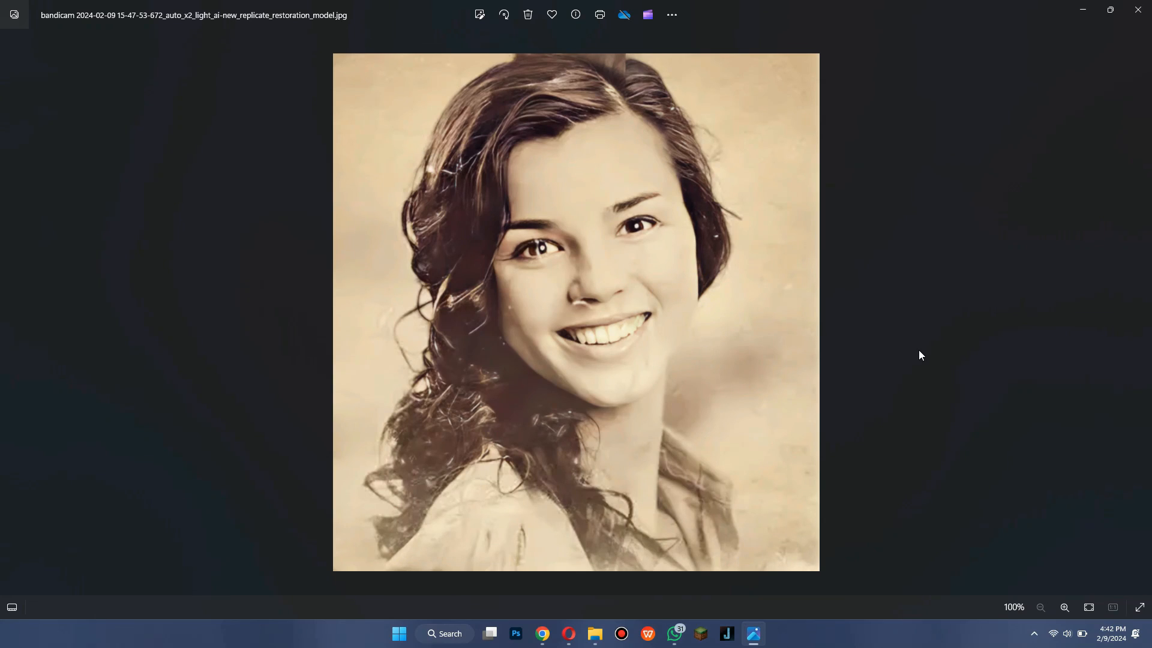